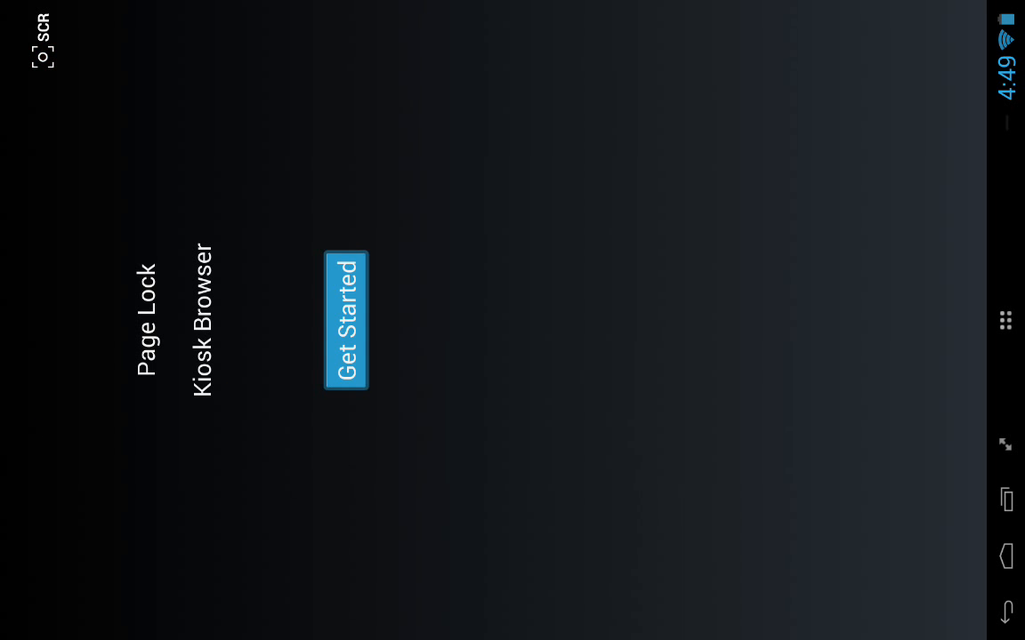
# - Begin setup via Get Started, reaching the Manage Web Site form
pyautogui.click(347, 320)
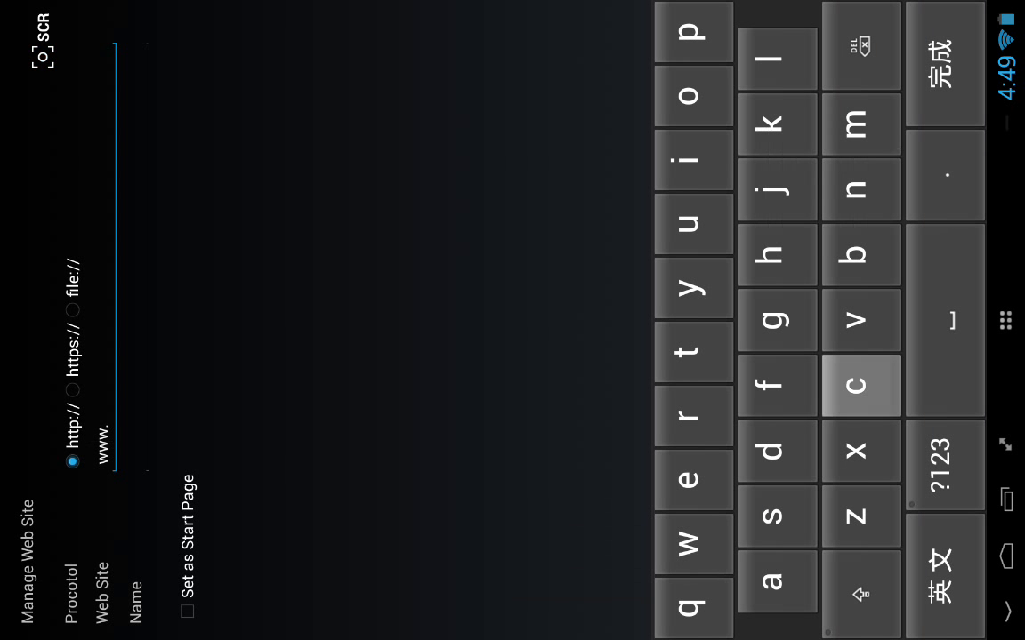
pyautogui.click(776, 452)
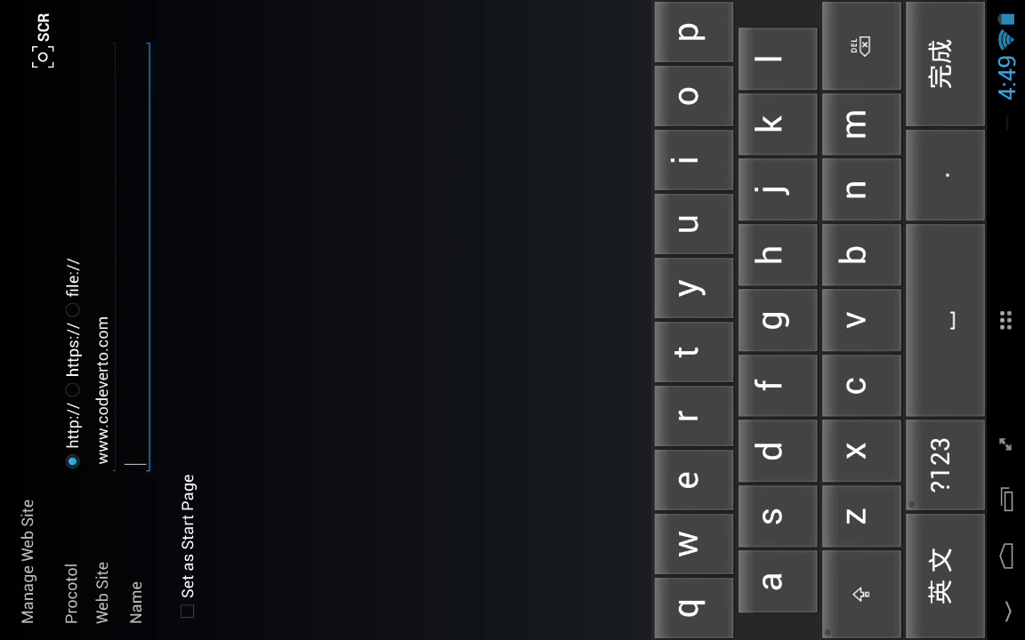
pyautogui.write('cod')
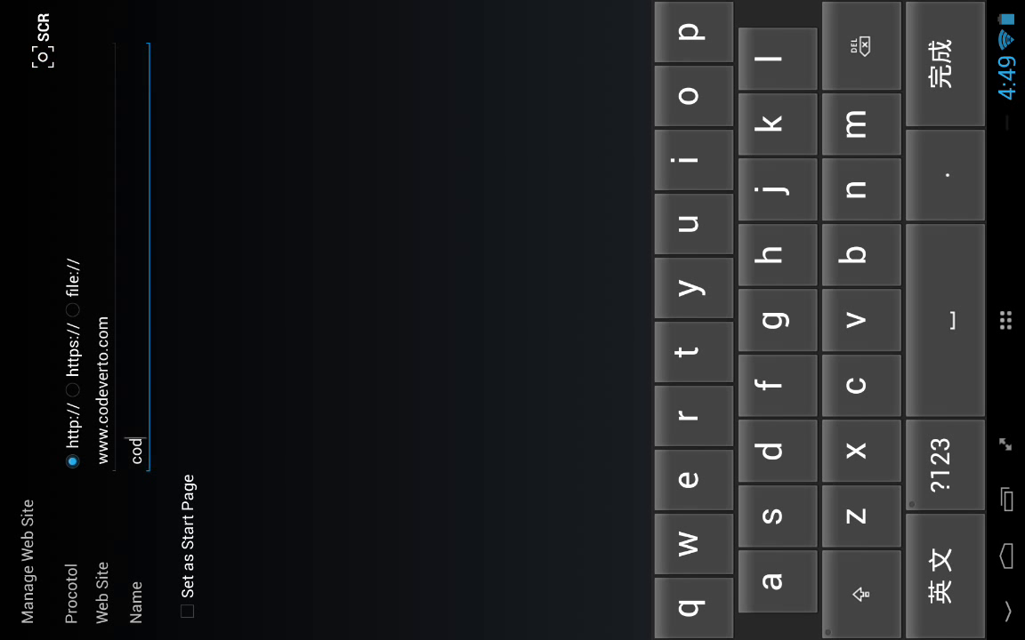
pyautogui.click(694, 352)
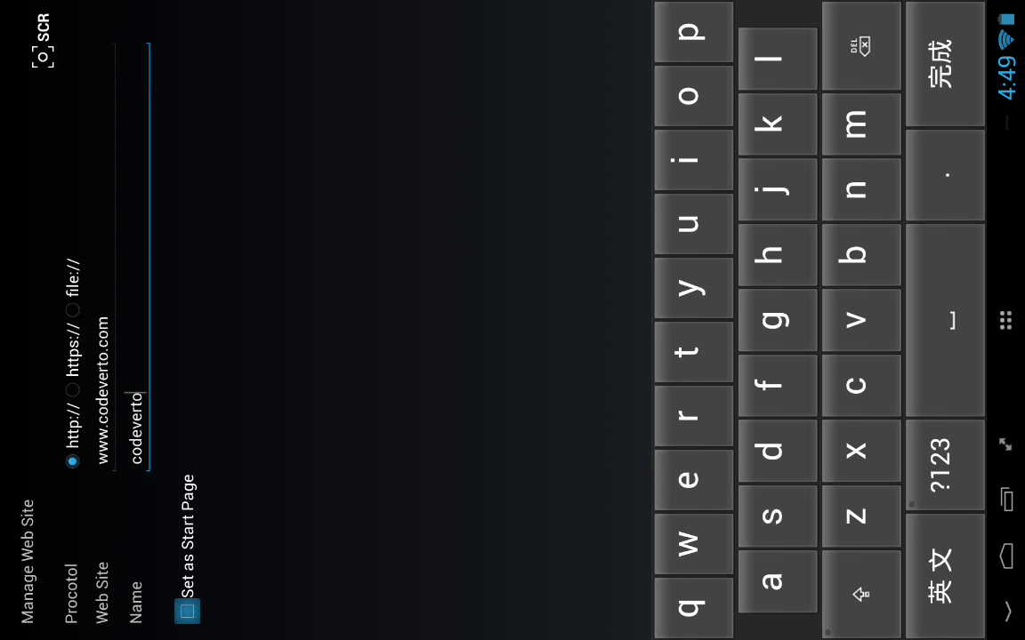
pyautogui.click(186, 610)
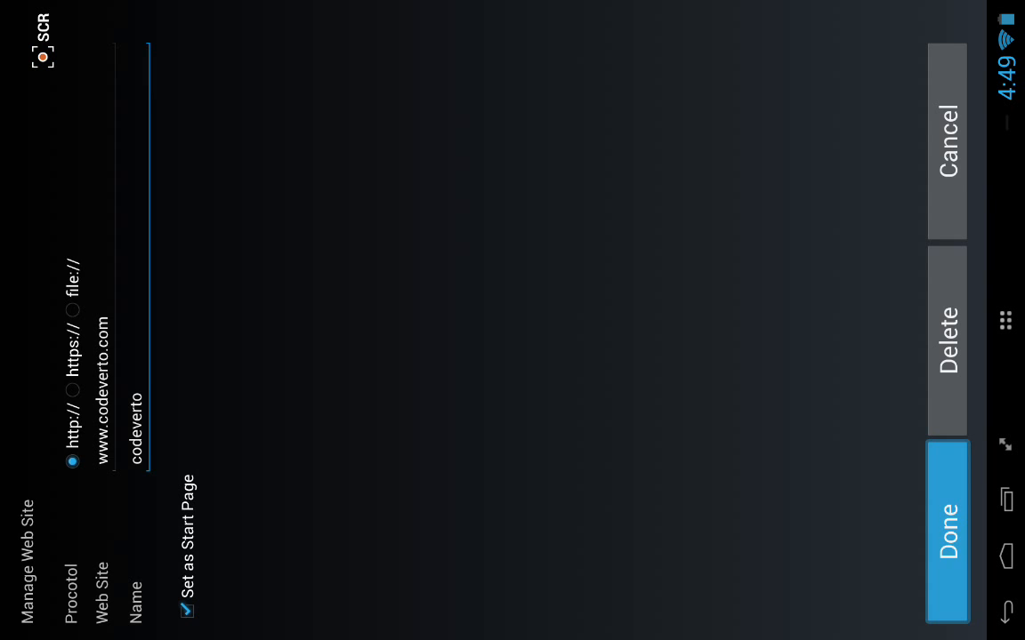
pyautogui.click(946, 541)
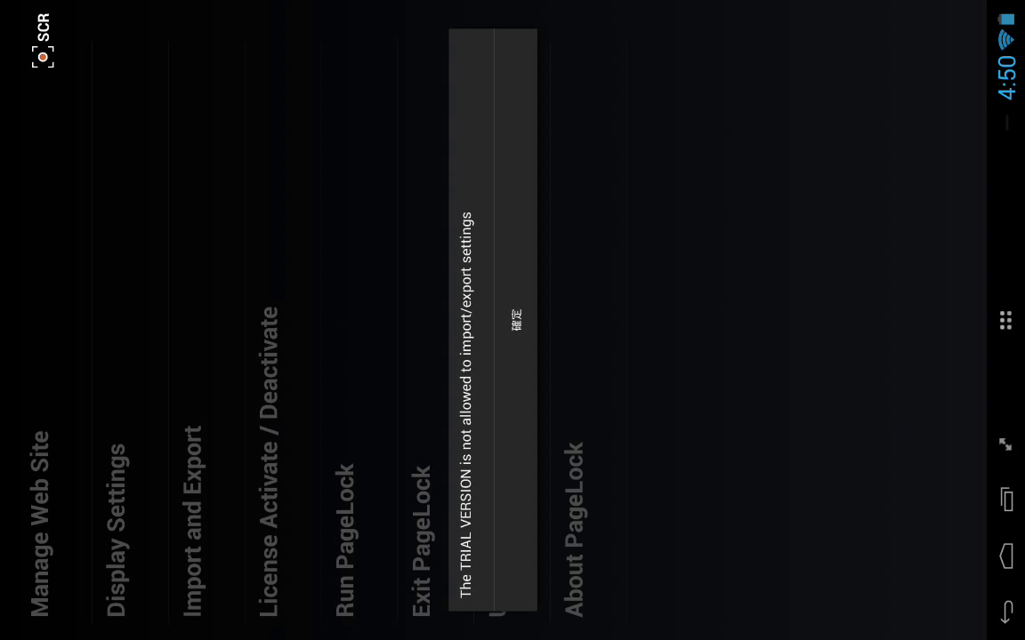
# - Dismiss the trial-version import/export notice to return to the main menu
pyautogui.click(519, 320)
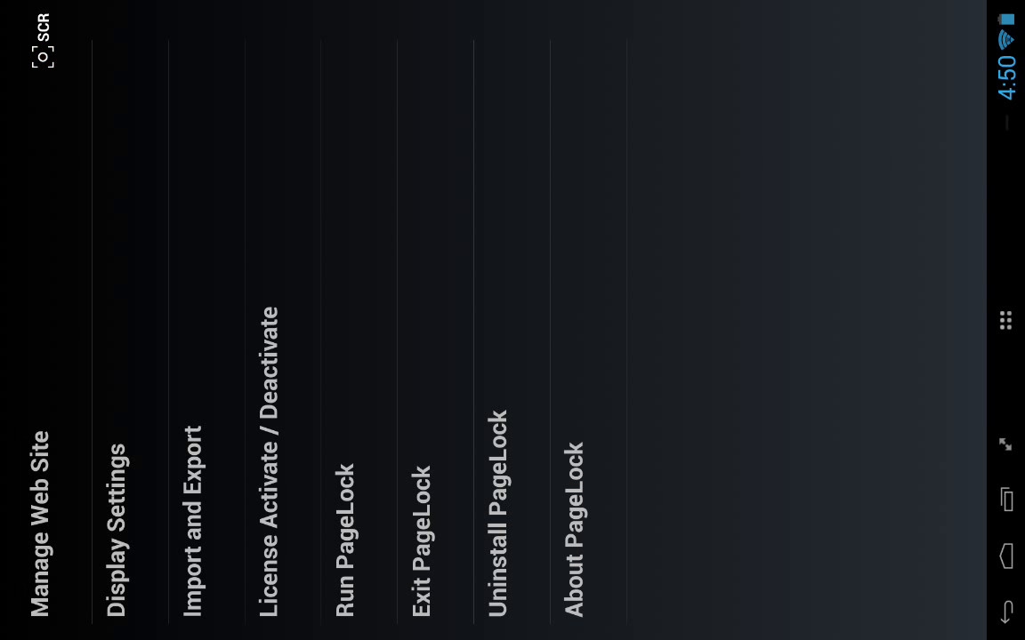